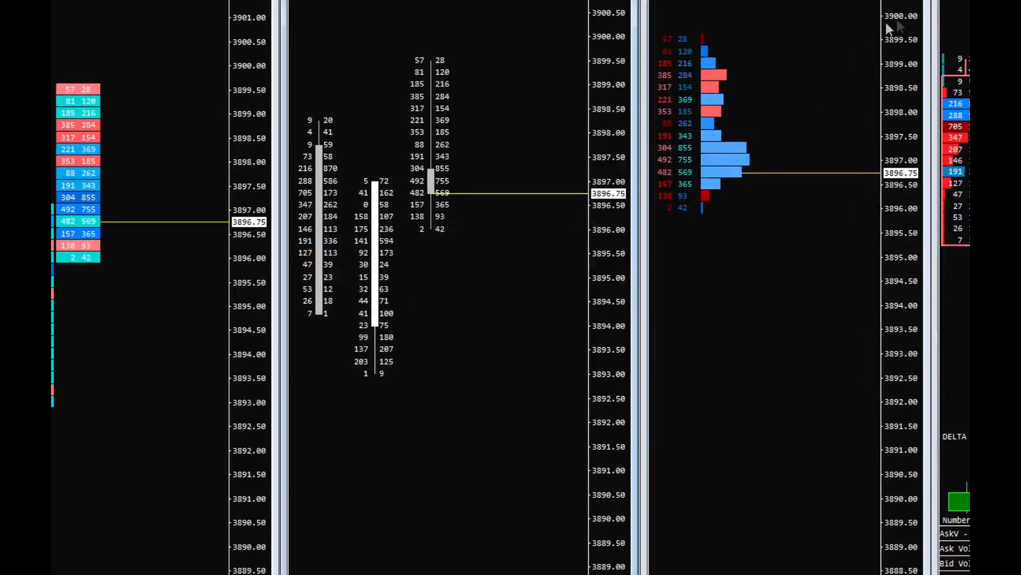
- Switch from the numbers-bars footprint chart to the browser showing the Sierra Chart Master Handbook home page
key(alt+tab)
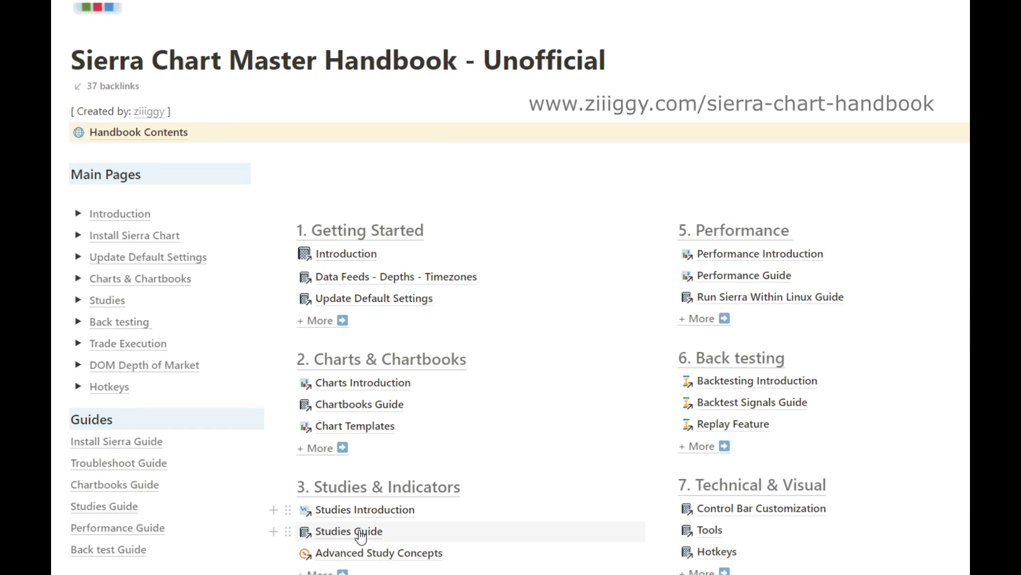
- Reach the Handbook Contents listing via the Studies Guide page and begin scrolling through it
click(349, 531)
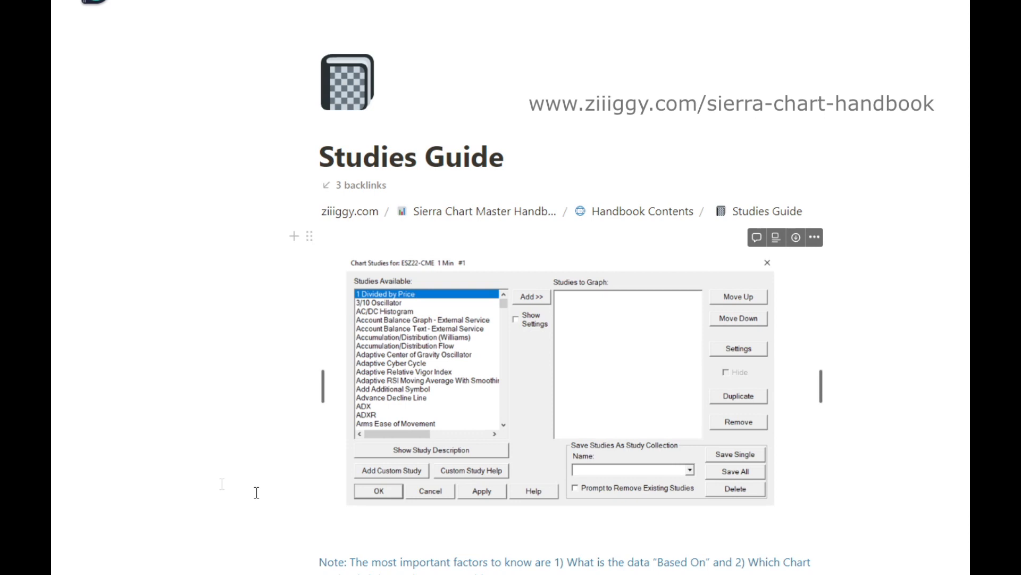
click(641, 211)
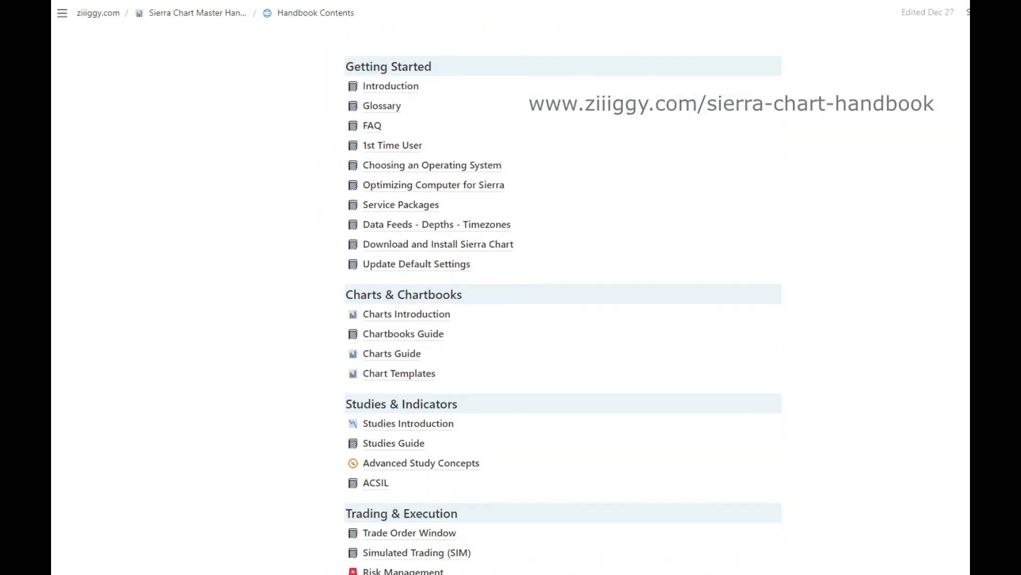
scroll(down, 3)
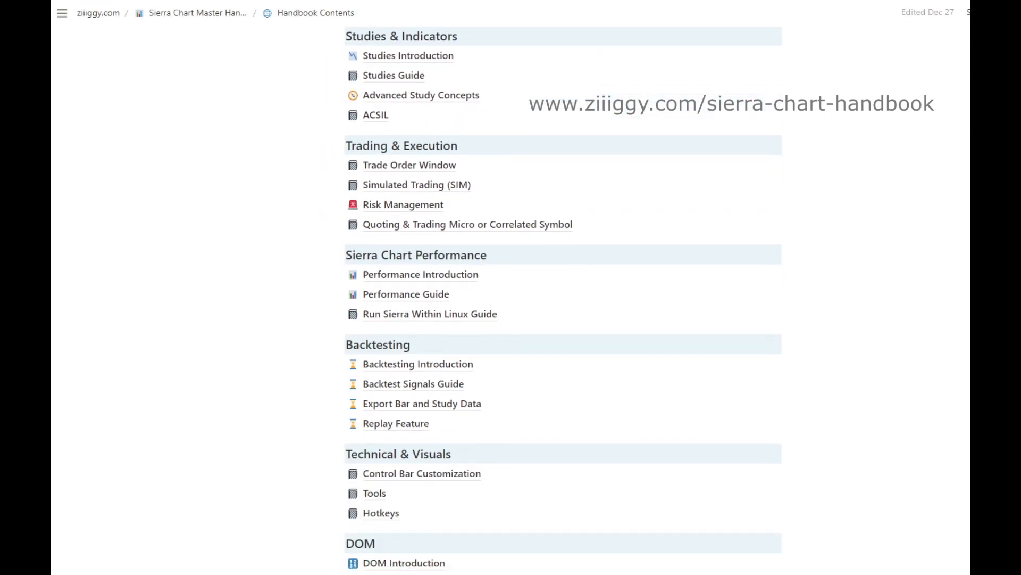
scroll(down, 3)
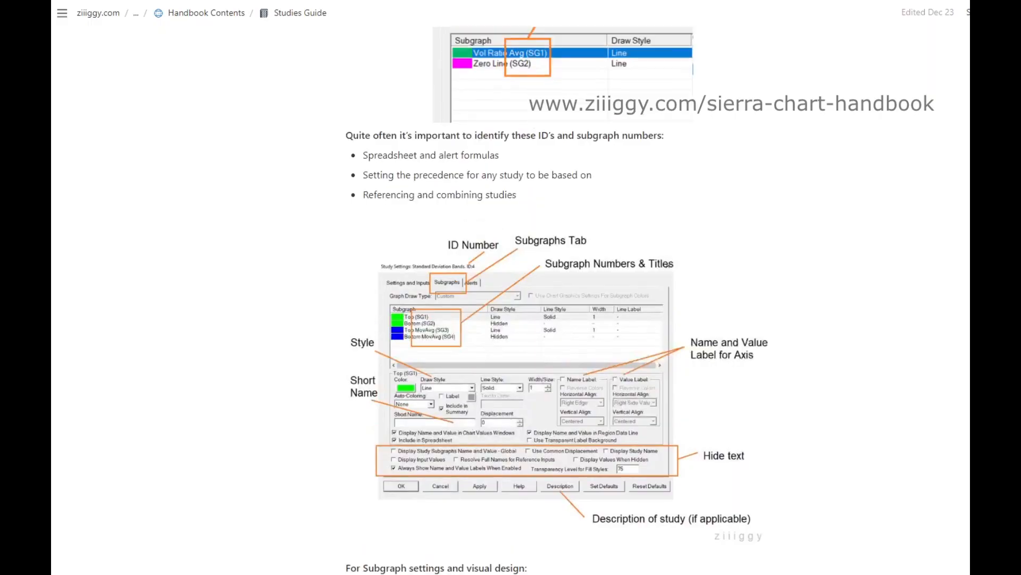
- Browse further down the guide pages past the General Settings screenshot, then return to Handbook Contents
scroll(down, 3)
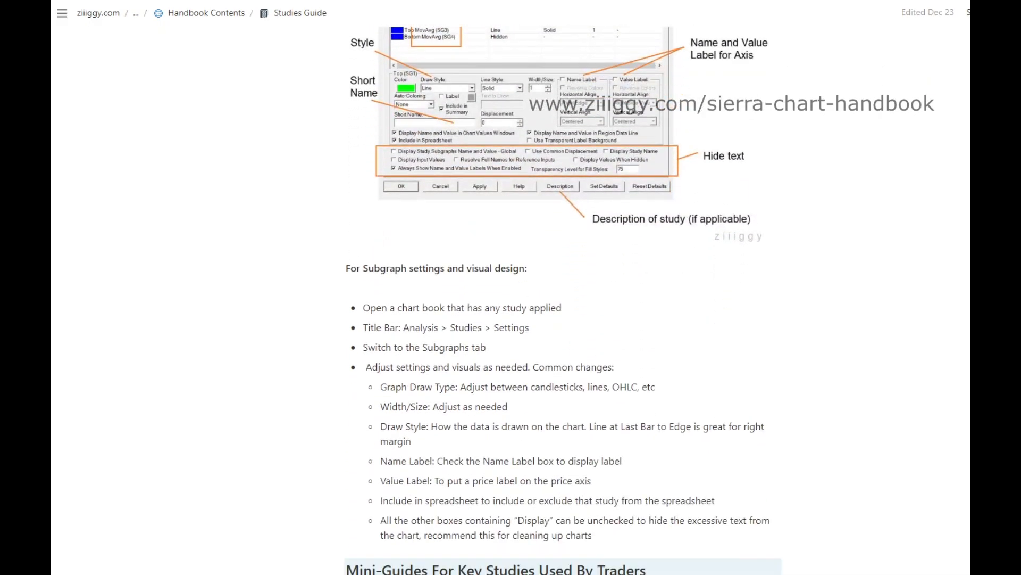
scroll(down, 3)
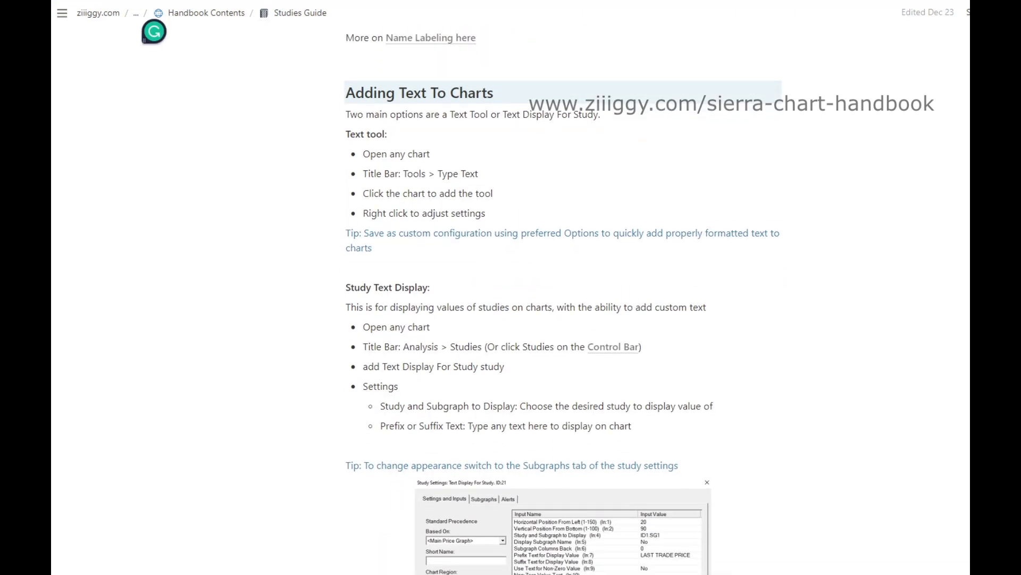
scroll(down, 3)
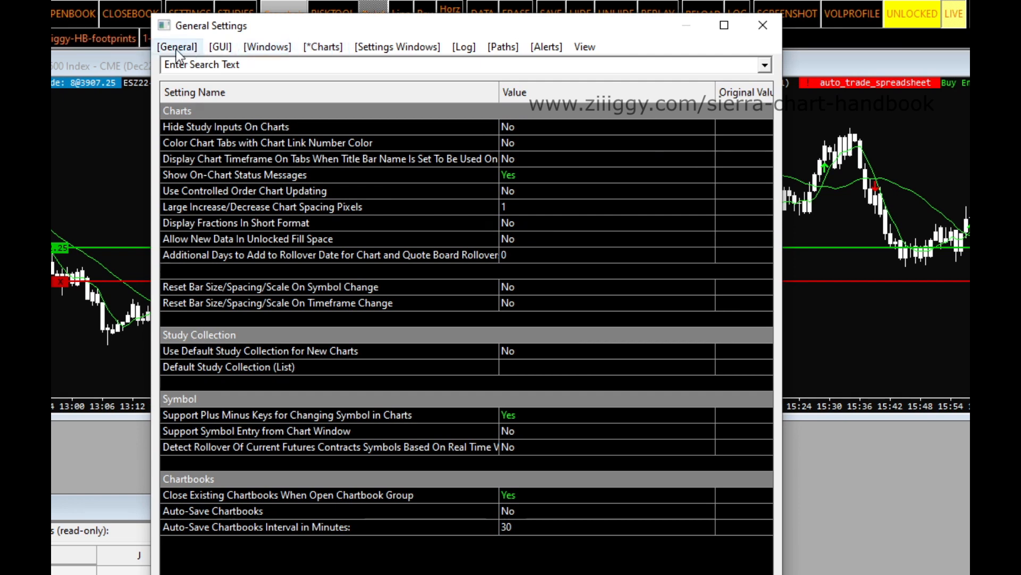
click(324, 45)
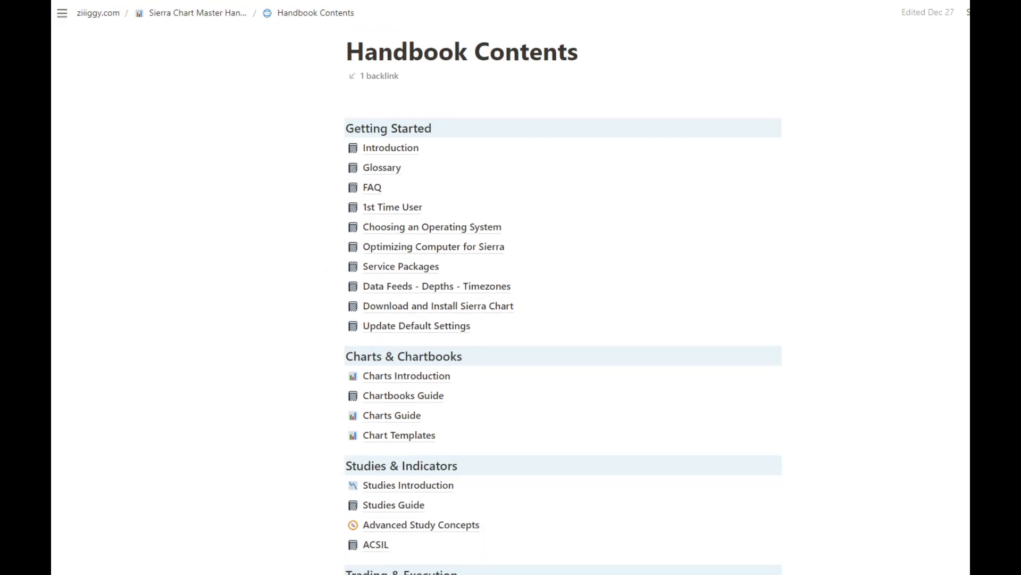
- From the home page, reach the Studies Guide under Studies & Indicators with its Chart Studies dialog screenshot visible
scroll(down, 3)
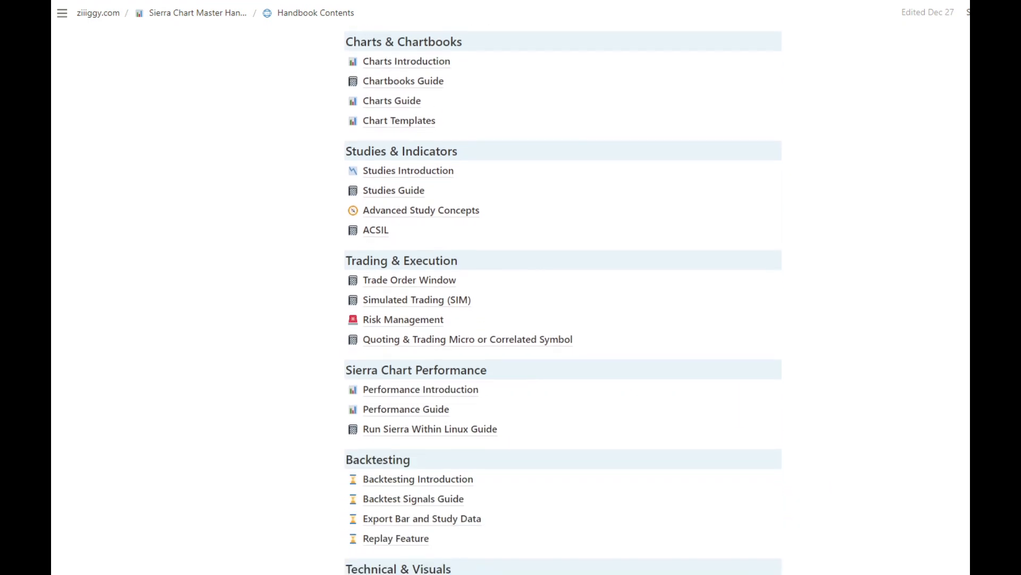
scroll(down, 3)
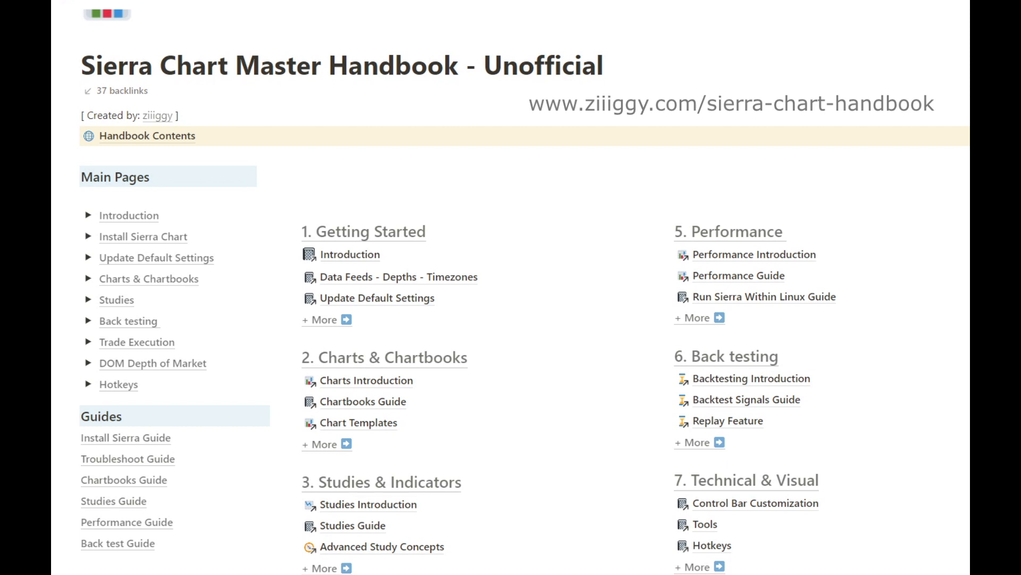
mouse_move(372, 512)
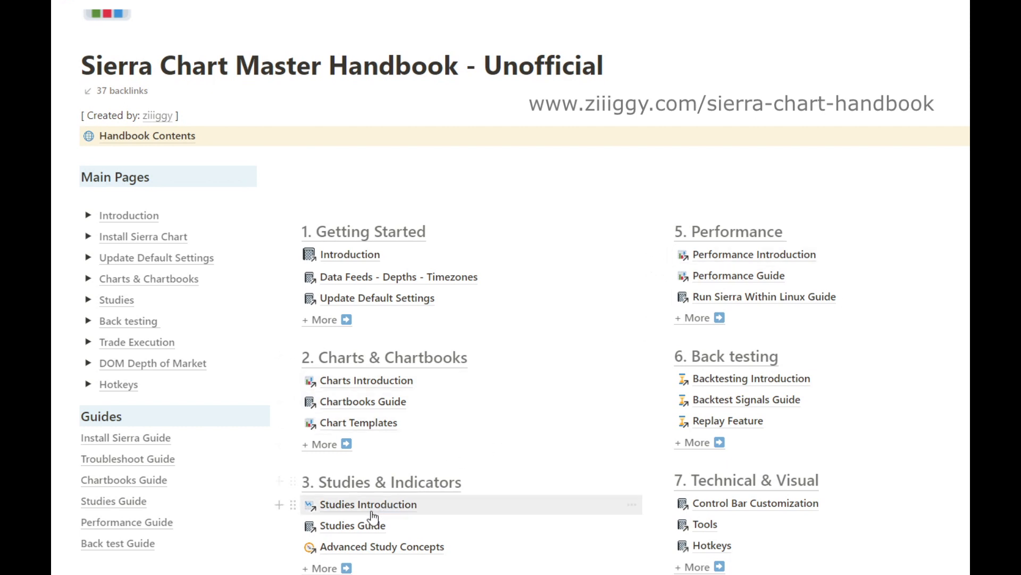
click(353, 525)
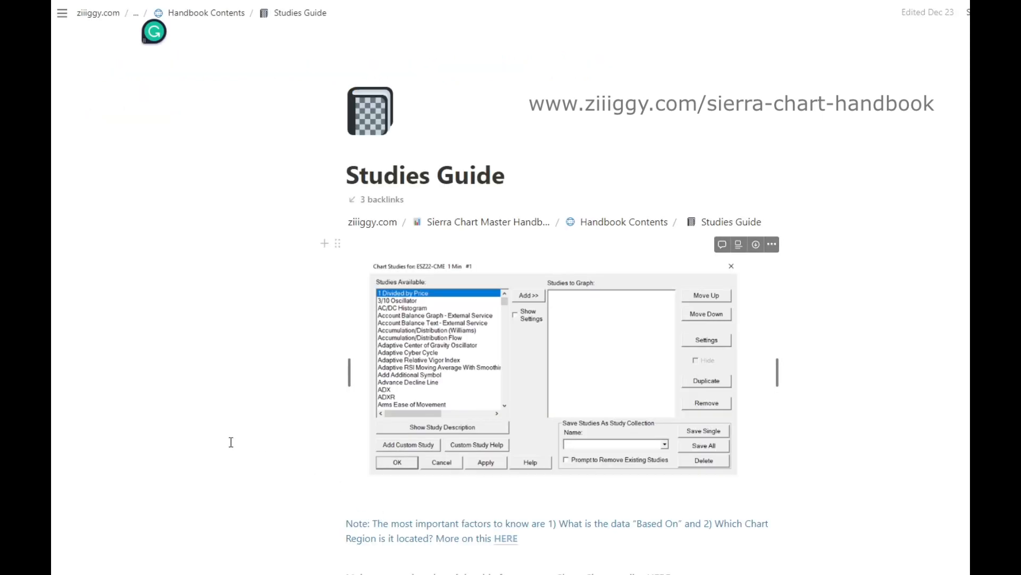